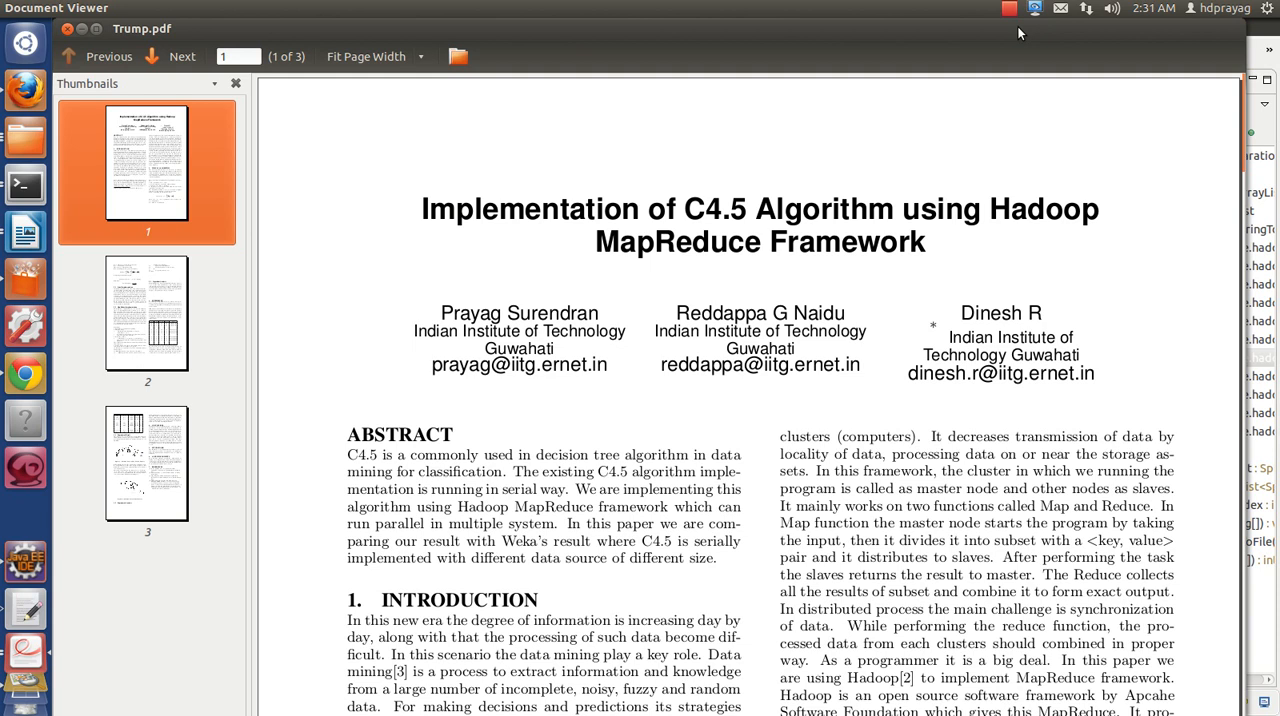
mouse_move(188, 280)
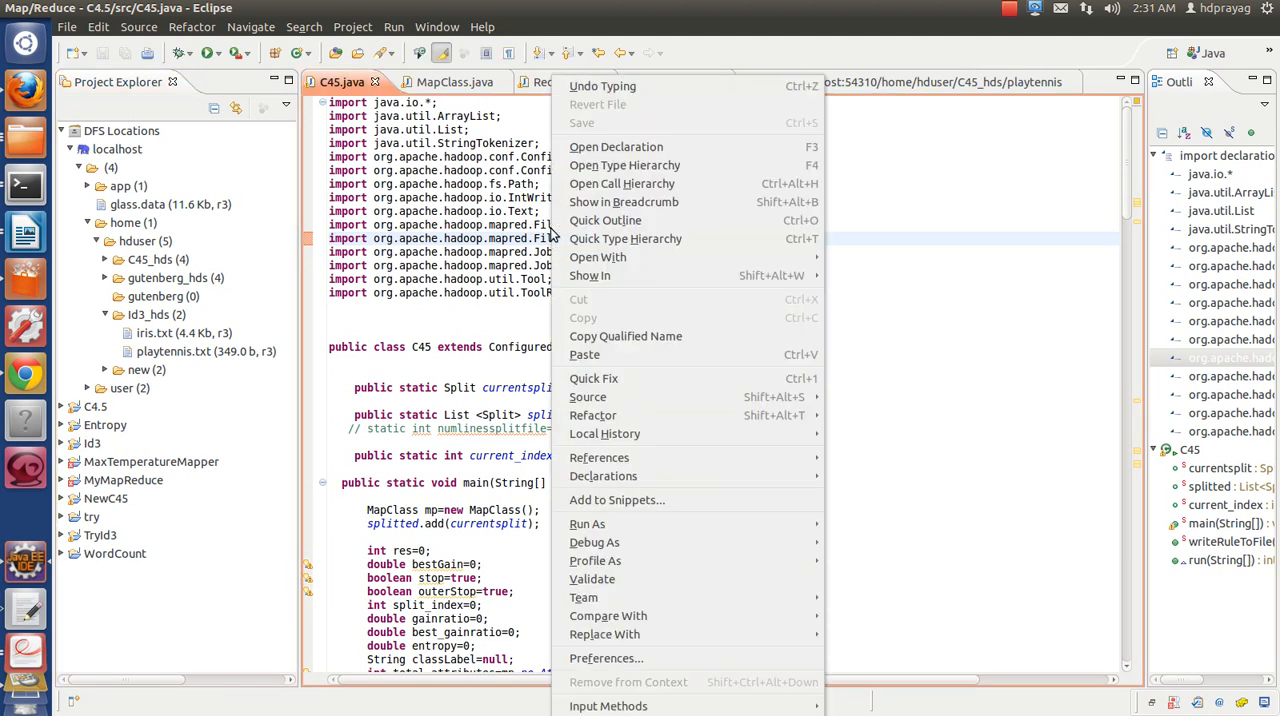
mouse_move(588, 524)
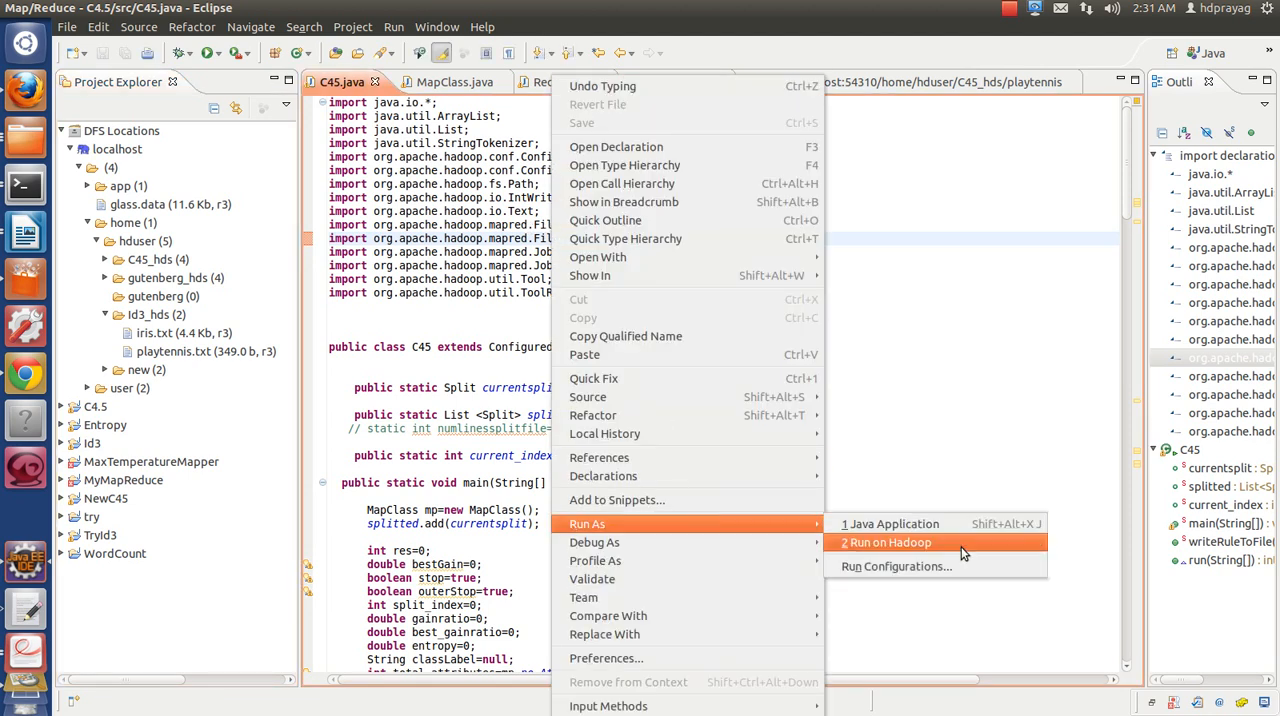
Step: Launch the C45 MapReduce job via Run on Hadoop and let the console log task progress
click(892, 542)
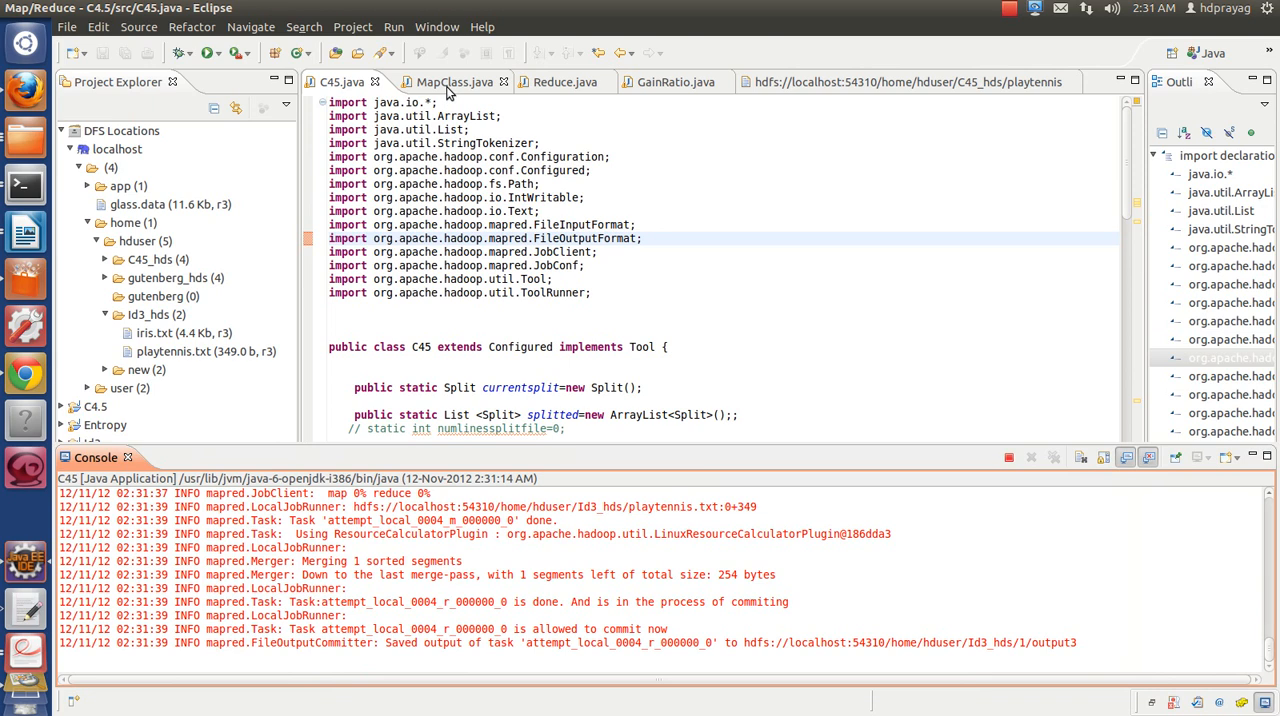
Step: Browse the MapClass, Reduce and GainRatio Java sources while the job finishes with total nodes 8
click(452, 80)
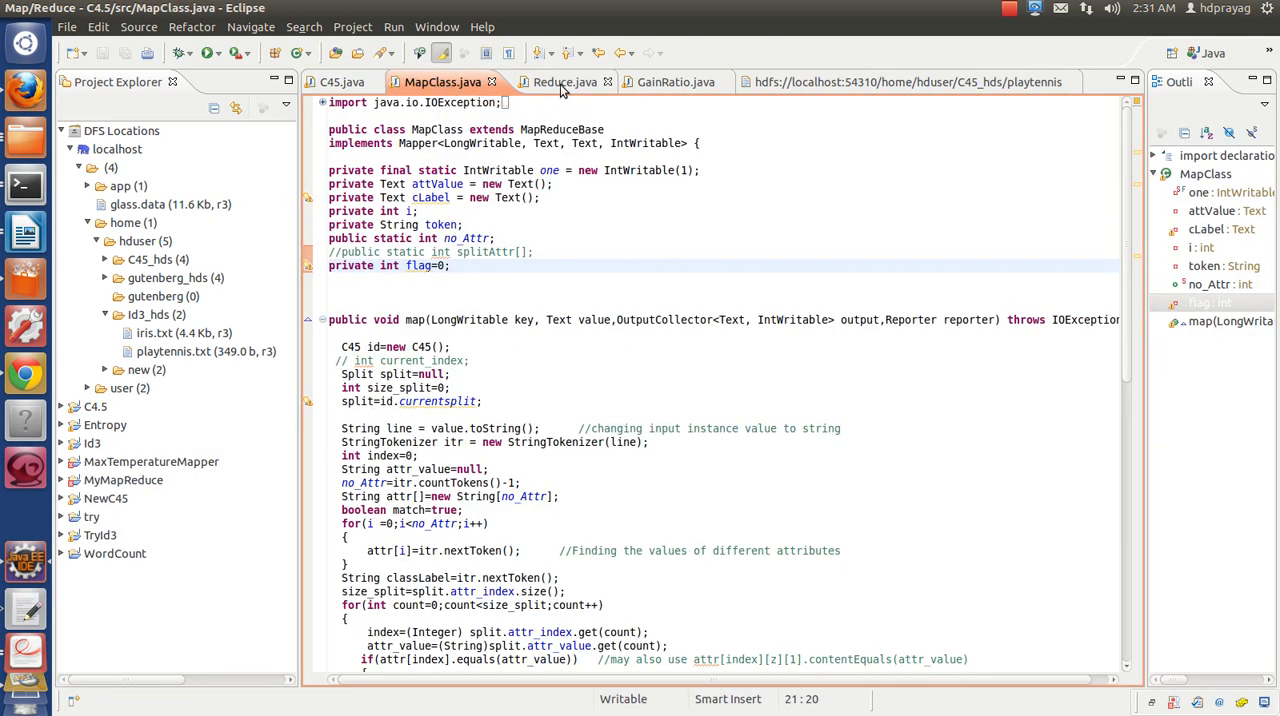
click(552, 80)
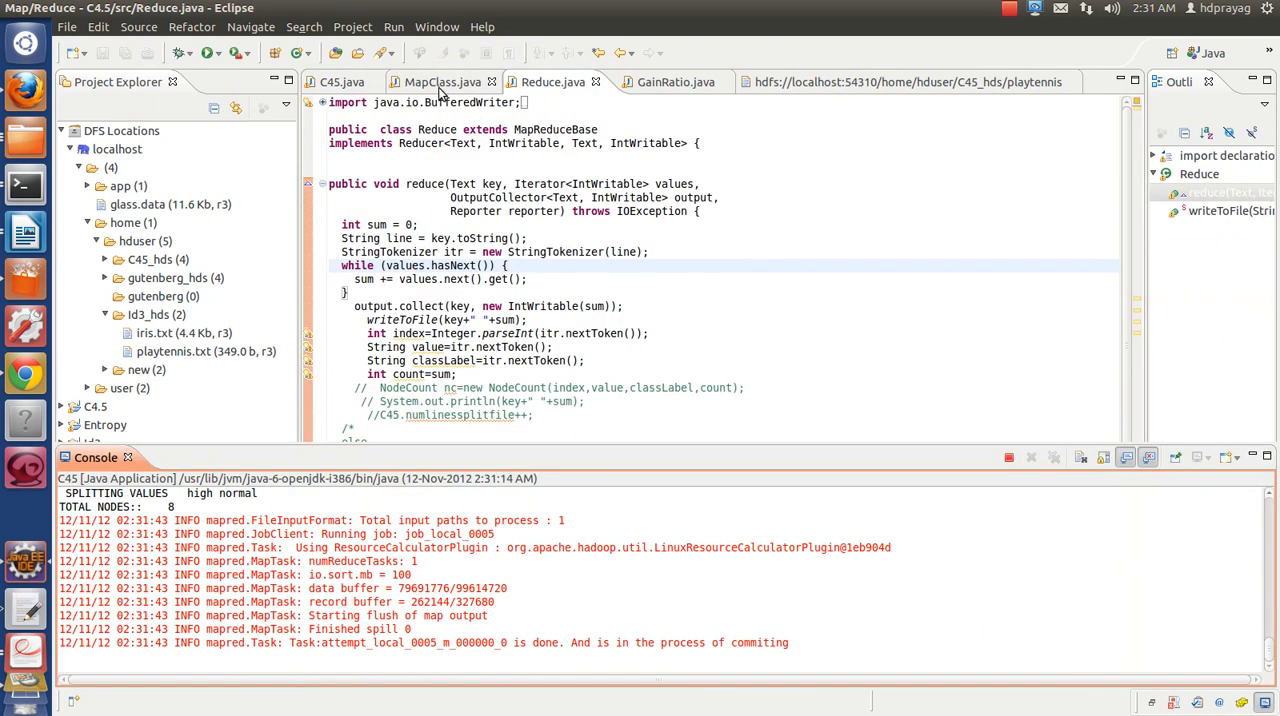
click(440, 80)
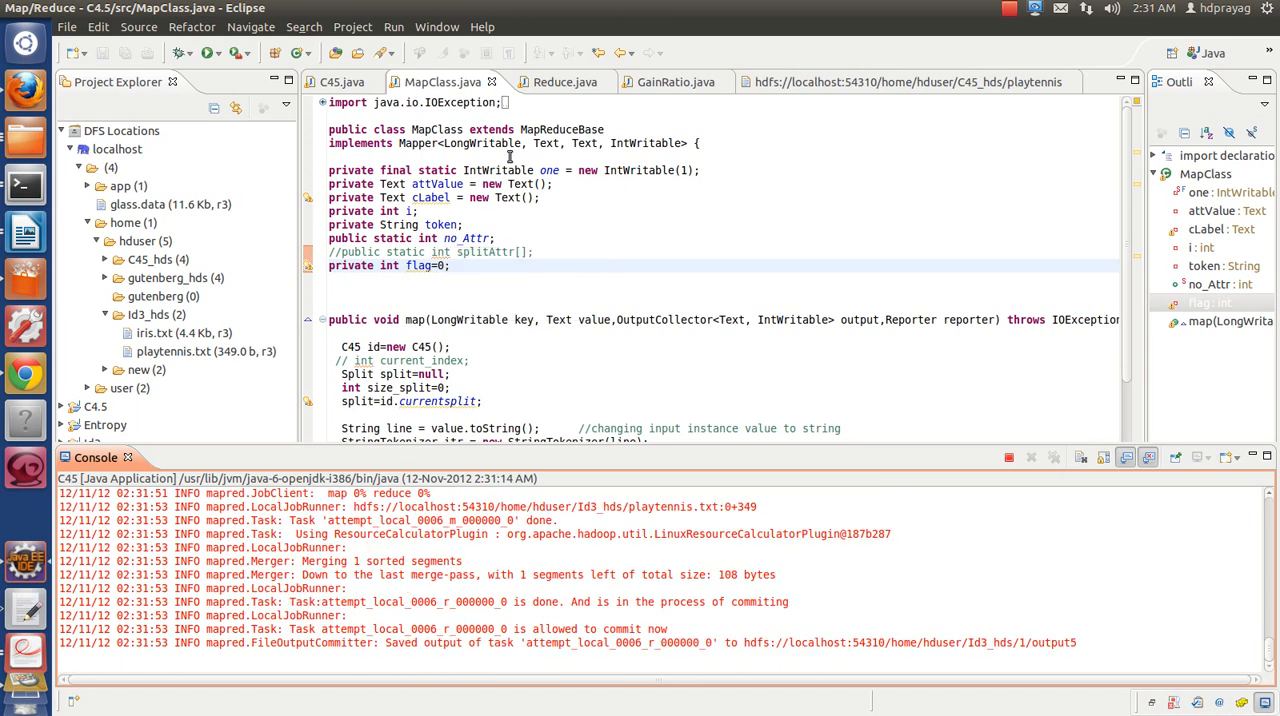
click(552, 82)
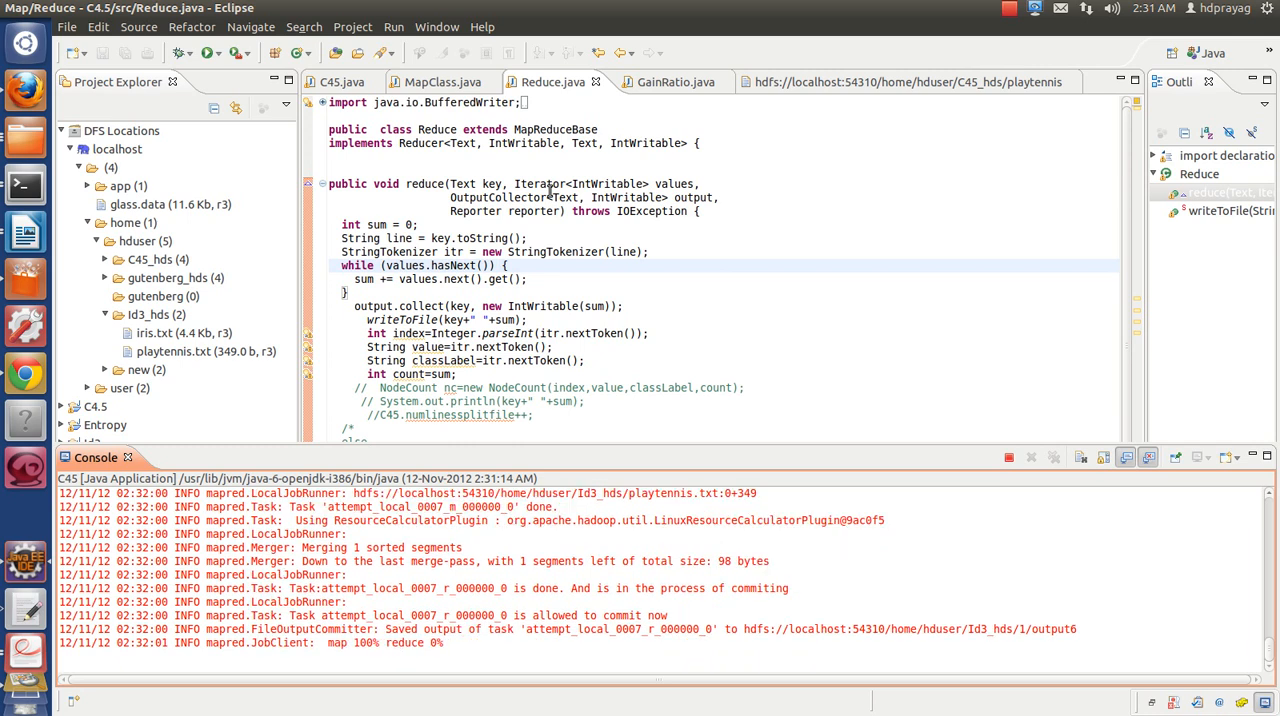
click(664, 80)
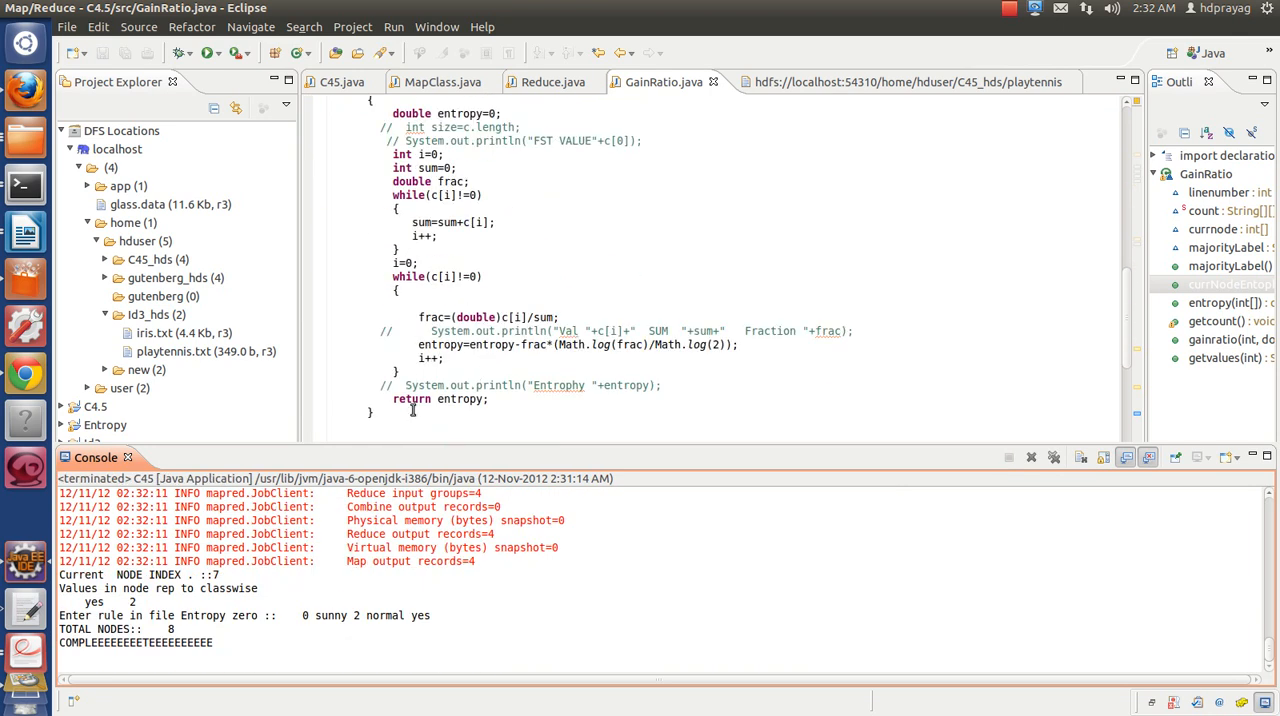
Step: Refresh the DFS listing so C45_hds shows new outputs and load the generated playtennis rules file
drag(60, 628, 212, 648)
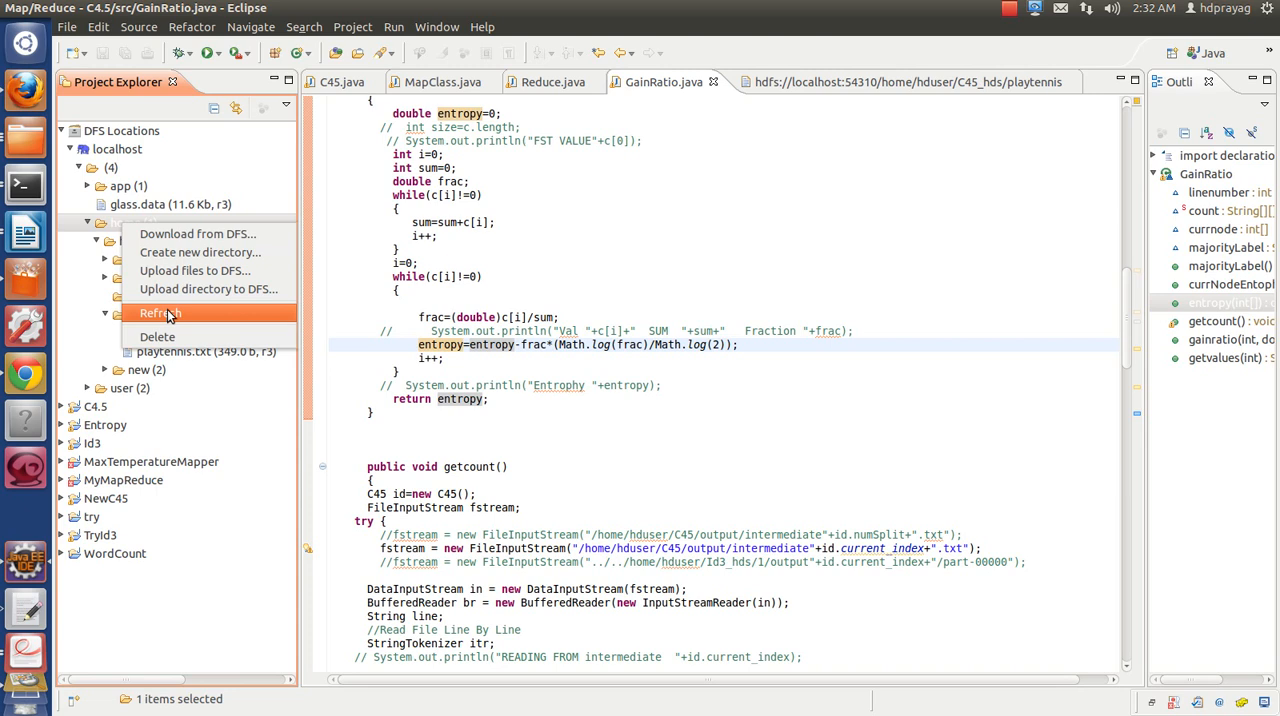
click(160, 312)
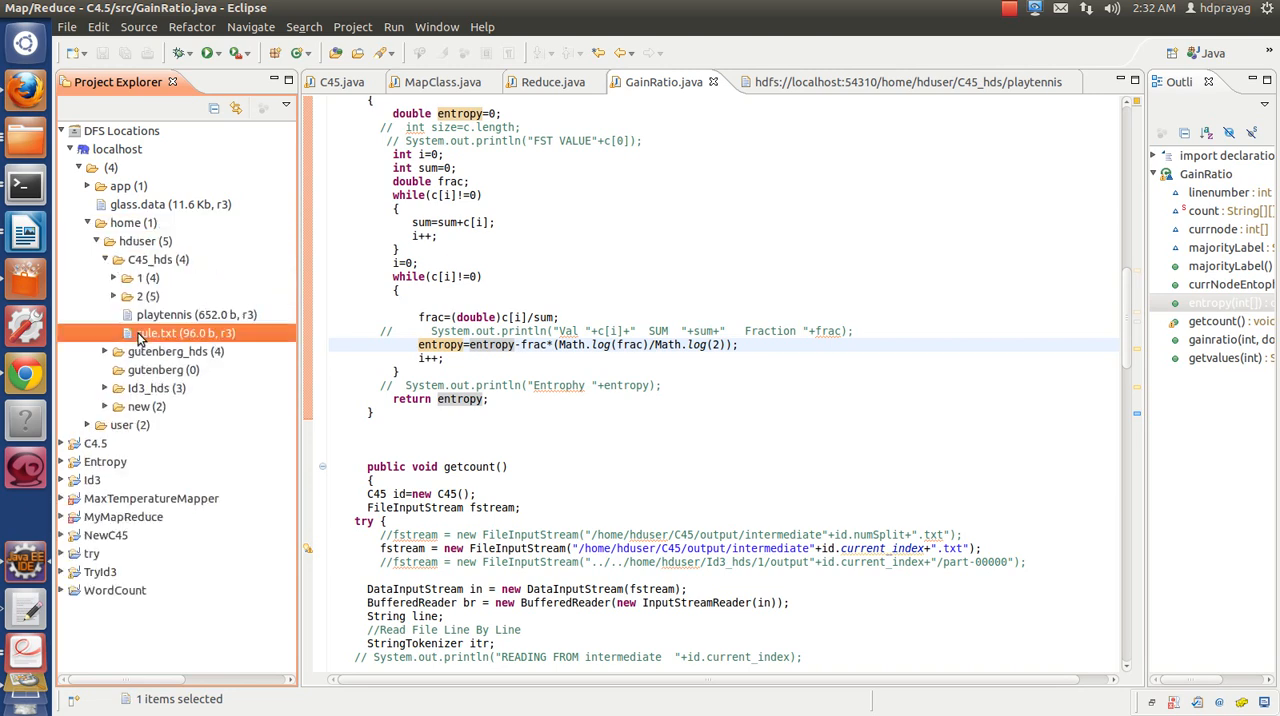
double_click(180, 332)
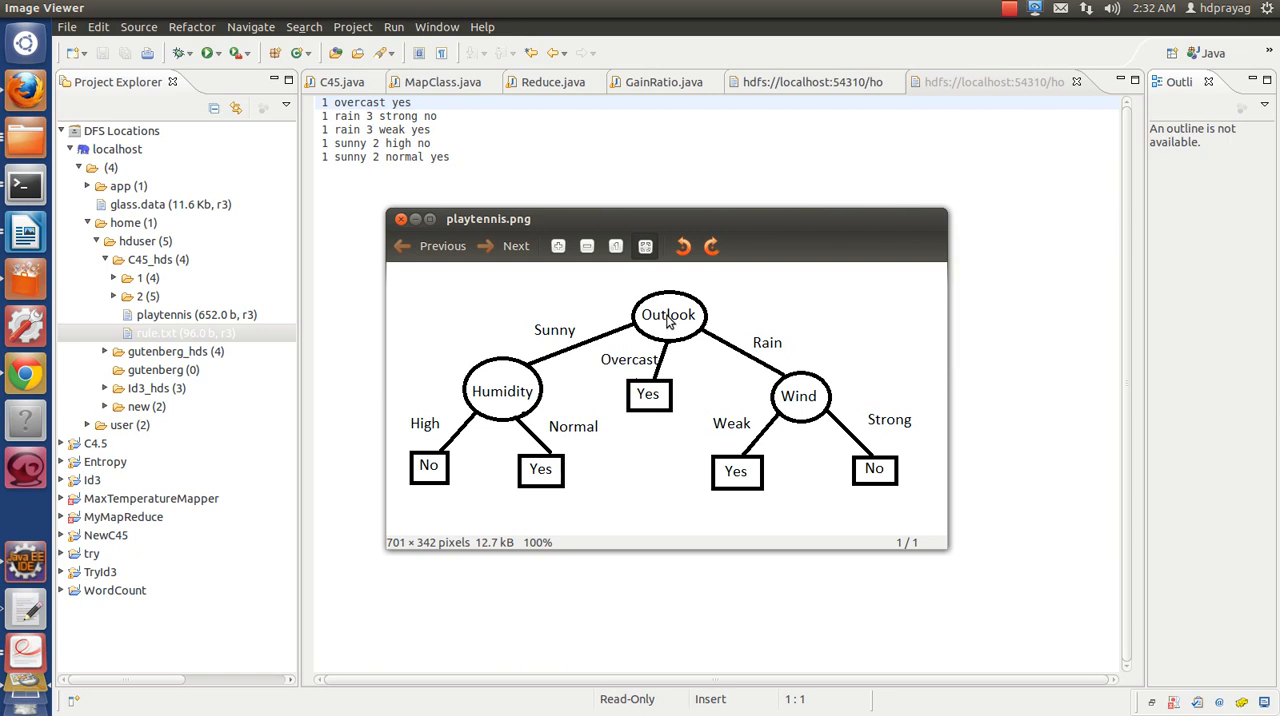
mouse_move(676, 348)
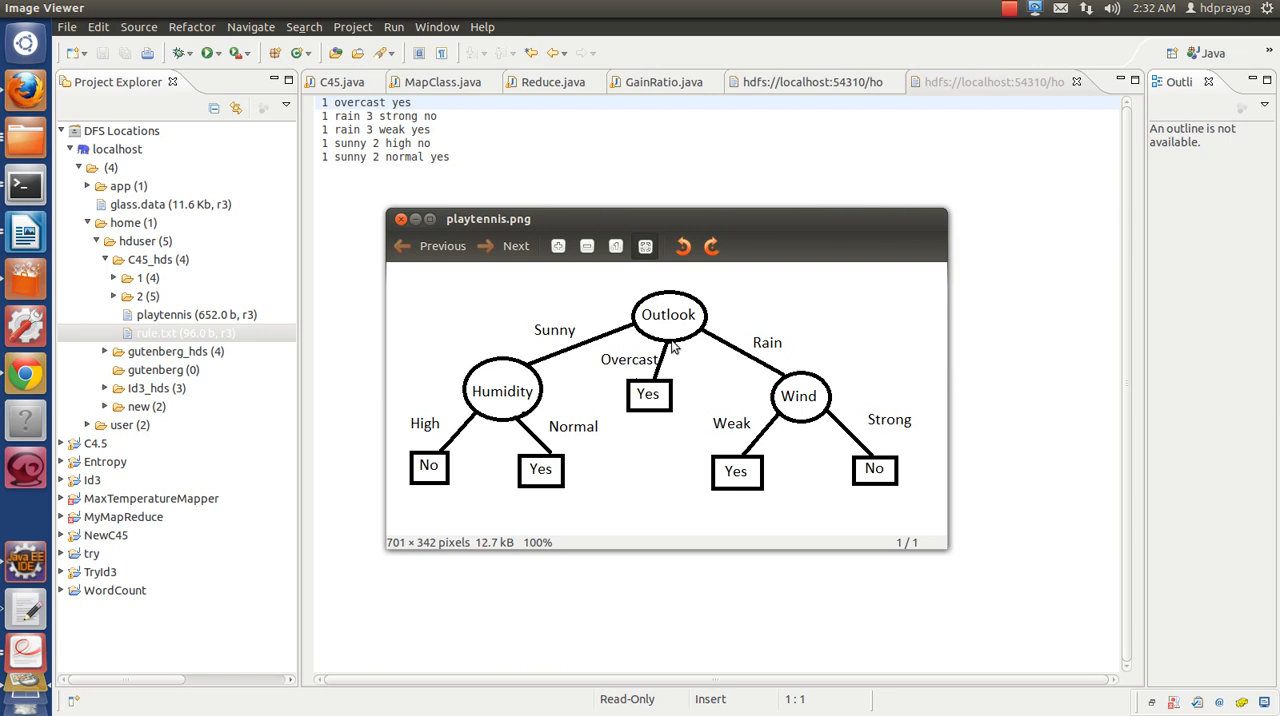
mouse_move(1072, 150)
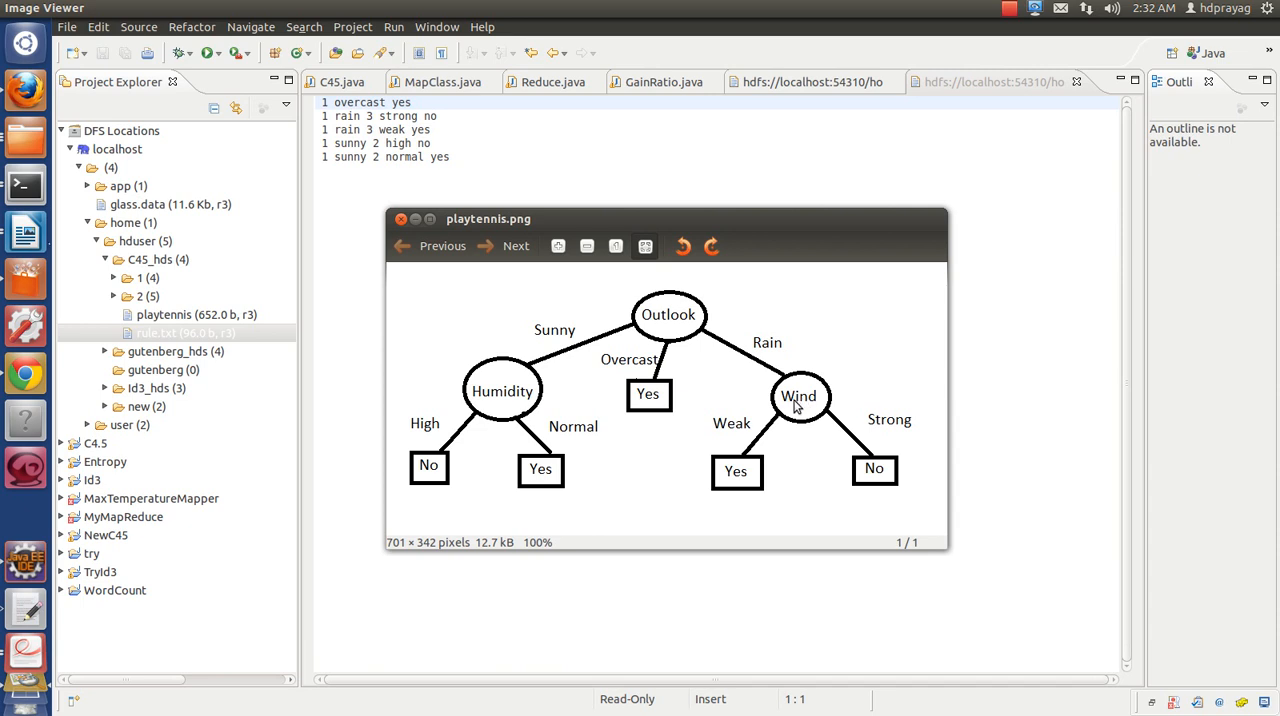
mouse_move(740, 470)
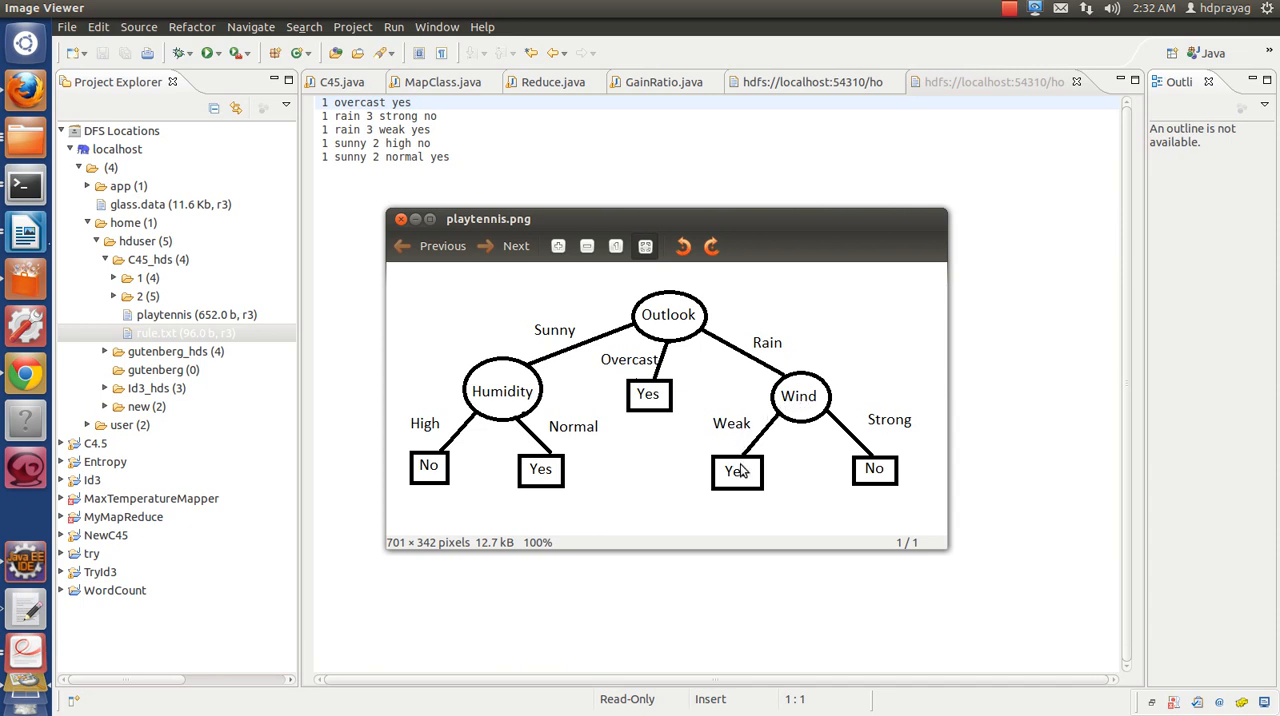
mouse_move(852, 420)
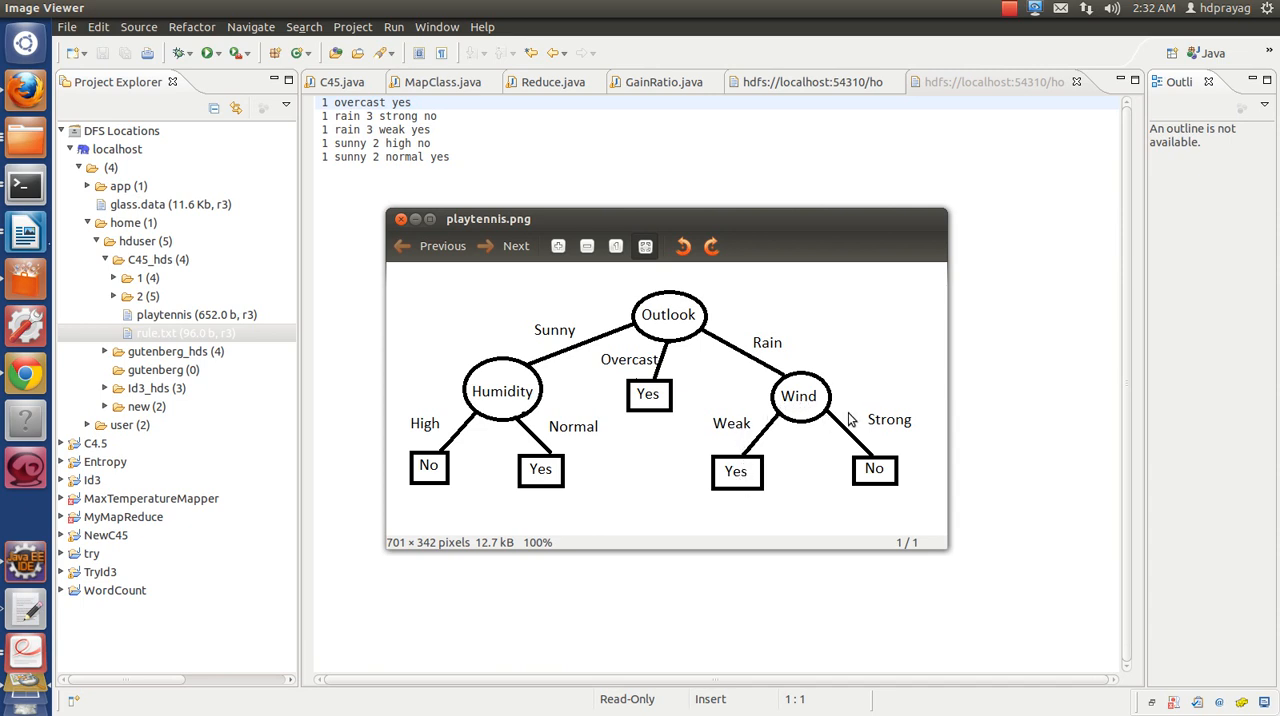
mouse_move(632, 334)
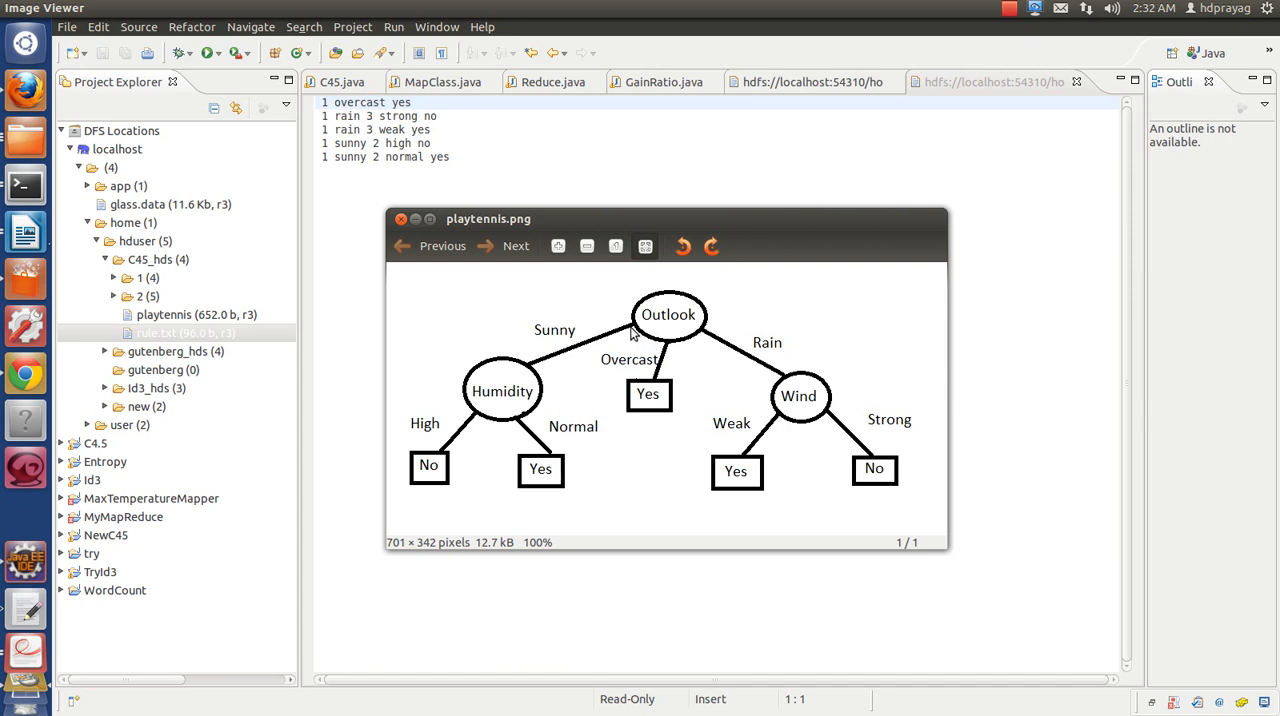
mouse_move(504, 392)
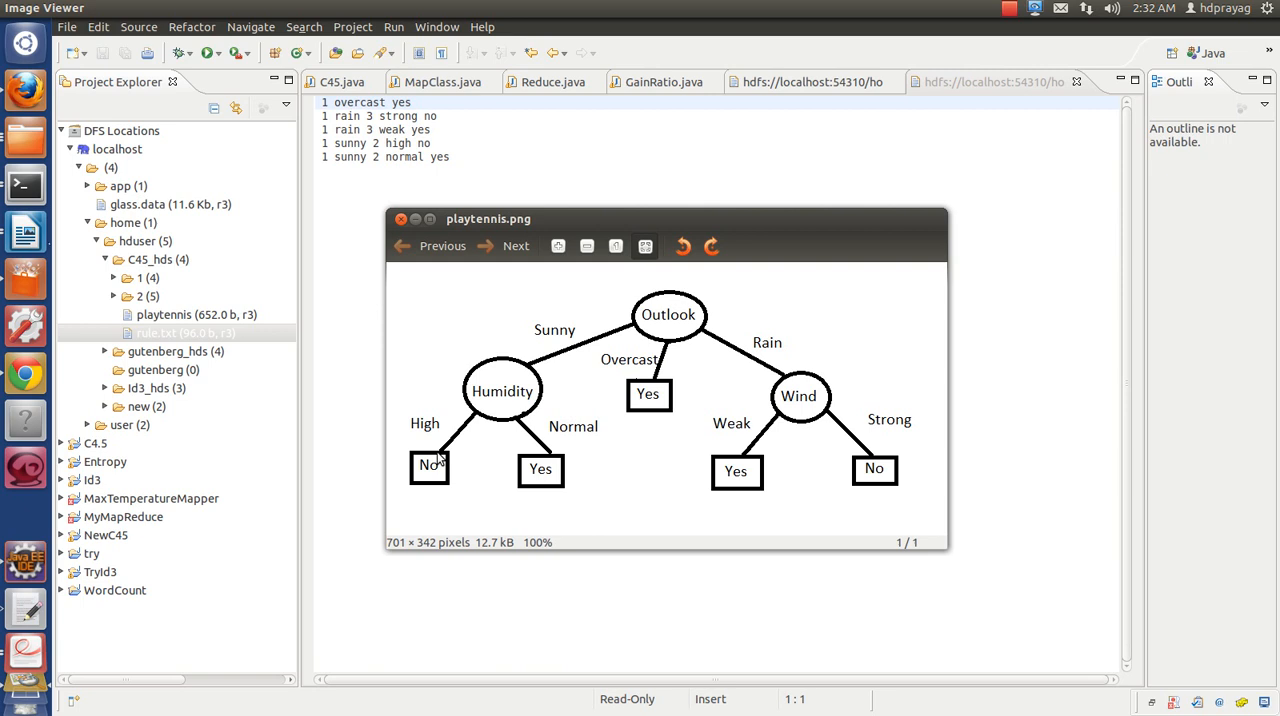
mouse_move(520, 452)
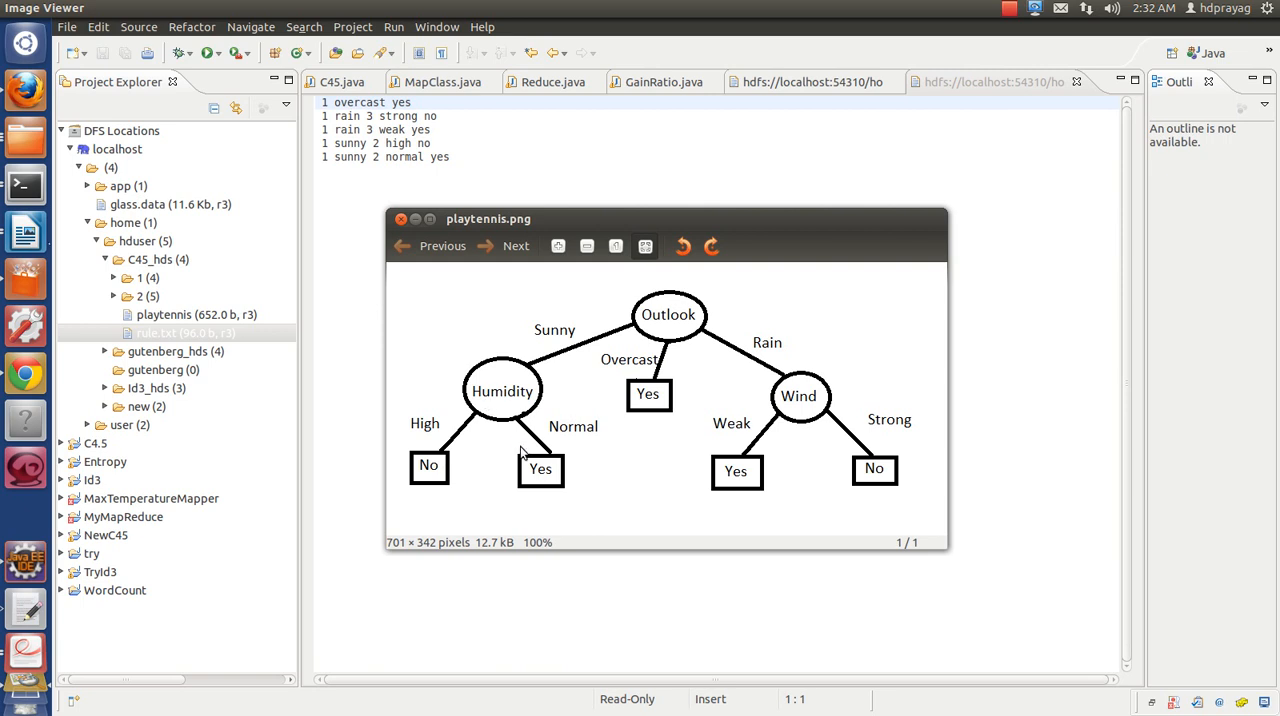
mouse_move(276, 460)
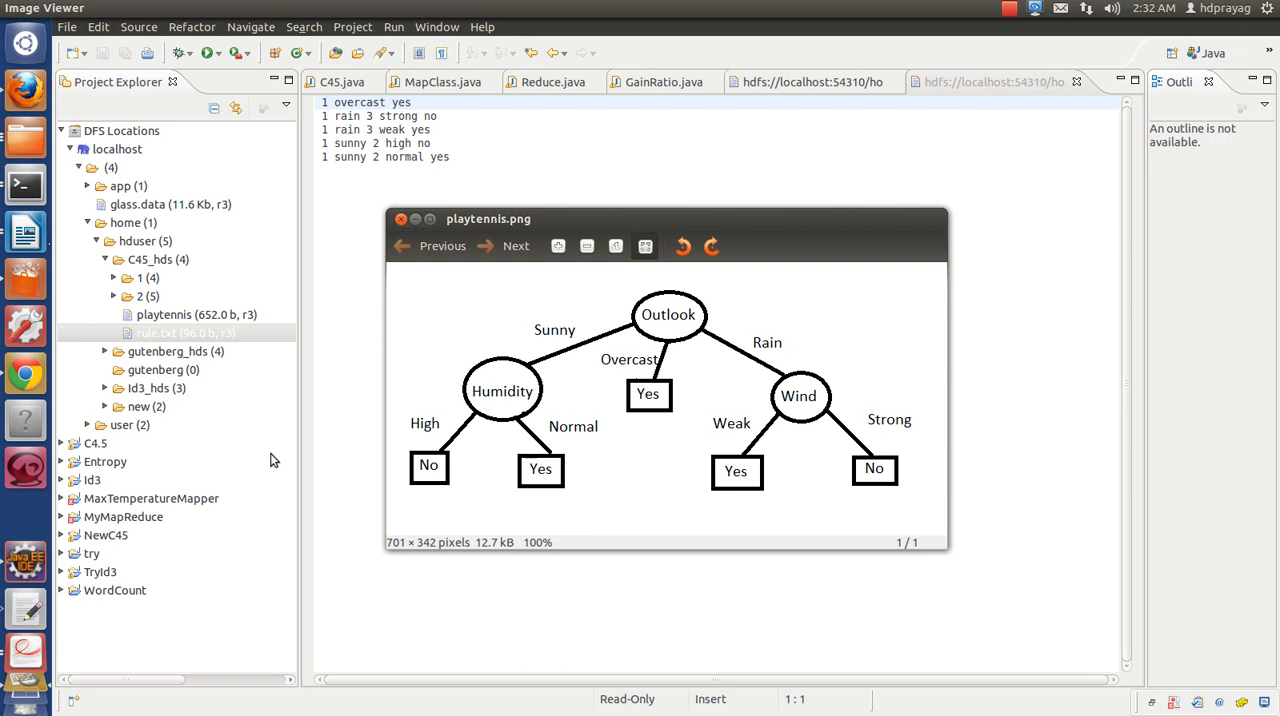